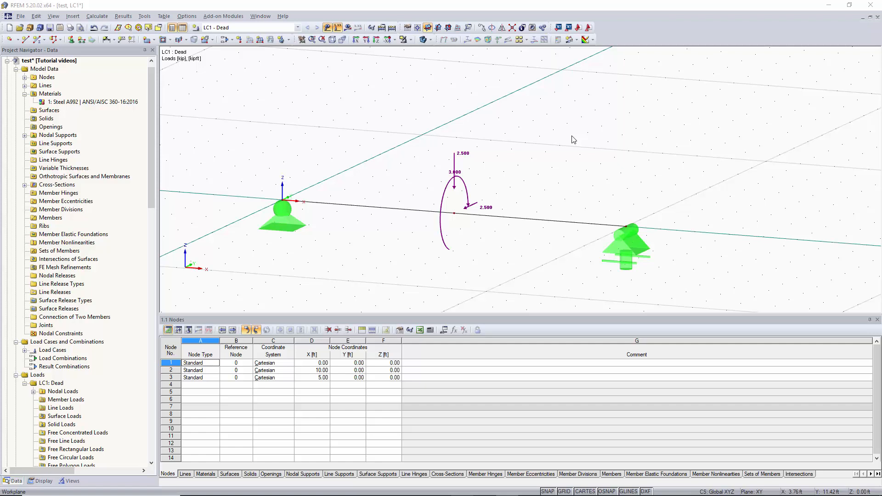
pyautogui.moveTo(592, 147)
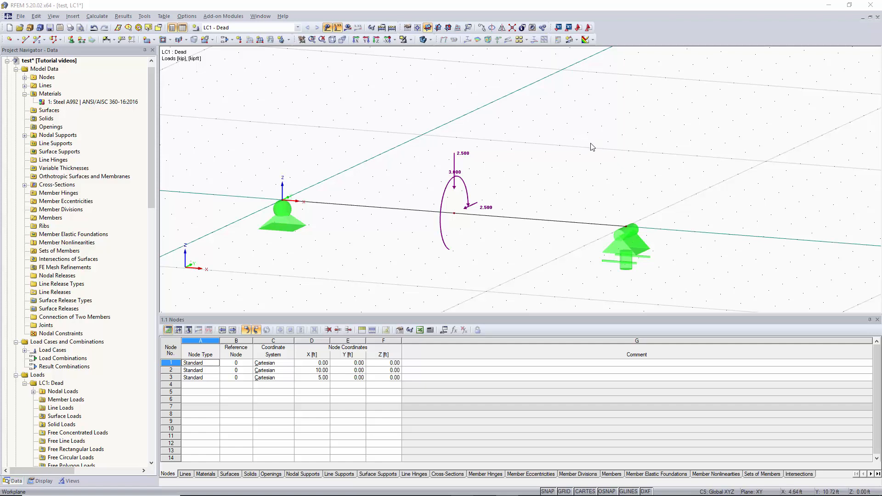
pyautogui.moveTo(612, 144)
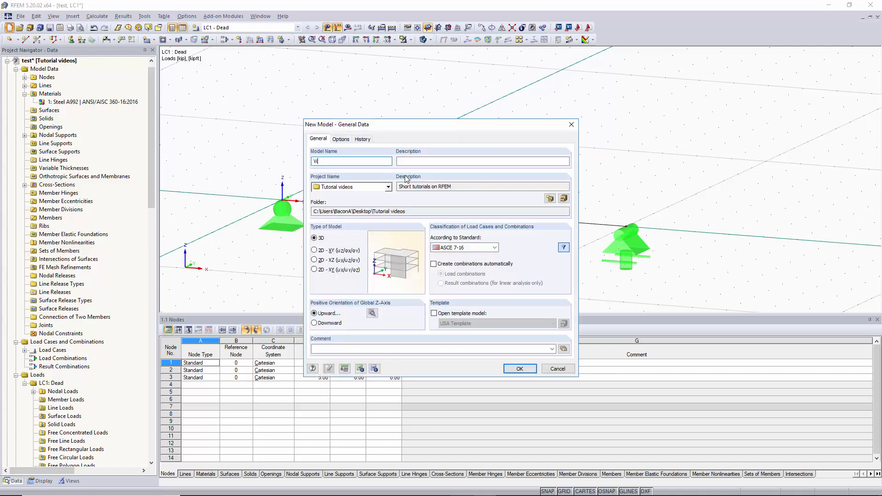
# - Name the new model 'Video 6' and confirm, keeping 3D and ASCE 7-16
pyautogui.write('Video 6')
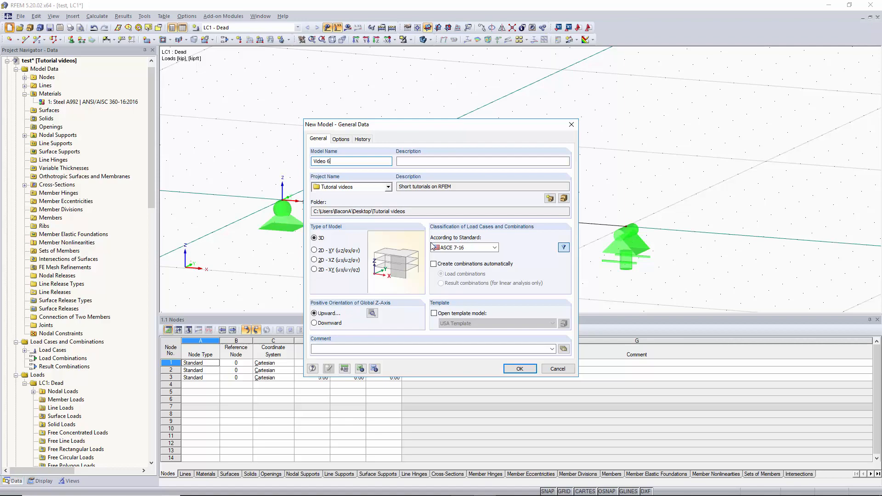
pyautogui.moveTo(518, 369)
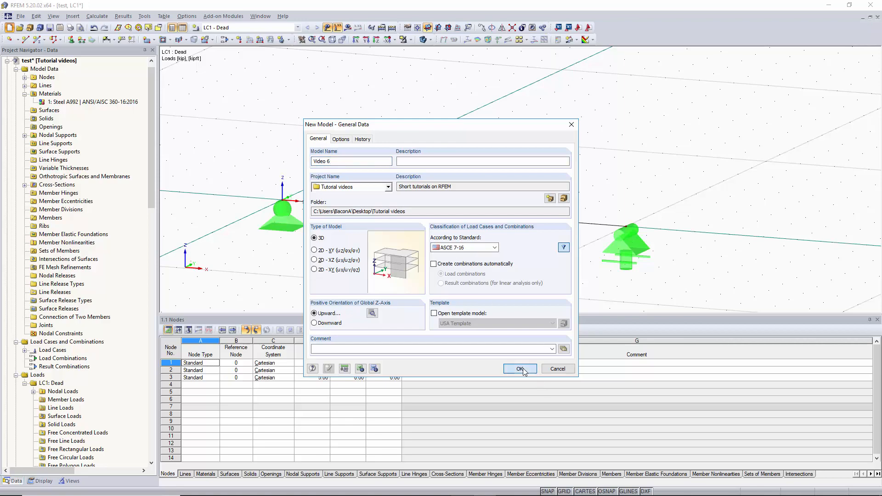
pyautogui.click(518, 370)
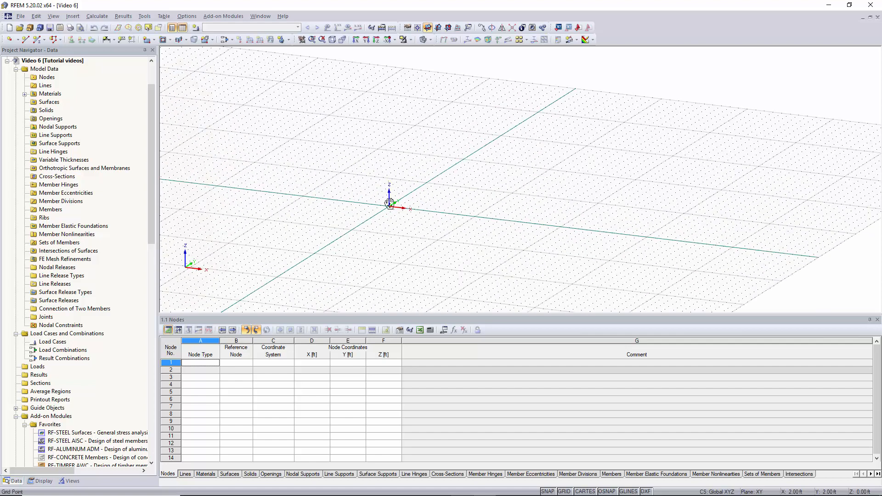
# - Start a new line and place its first end at the origin node
pyautogui.click(35, 39)
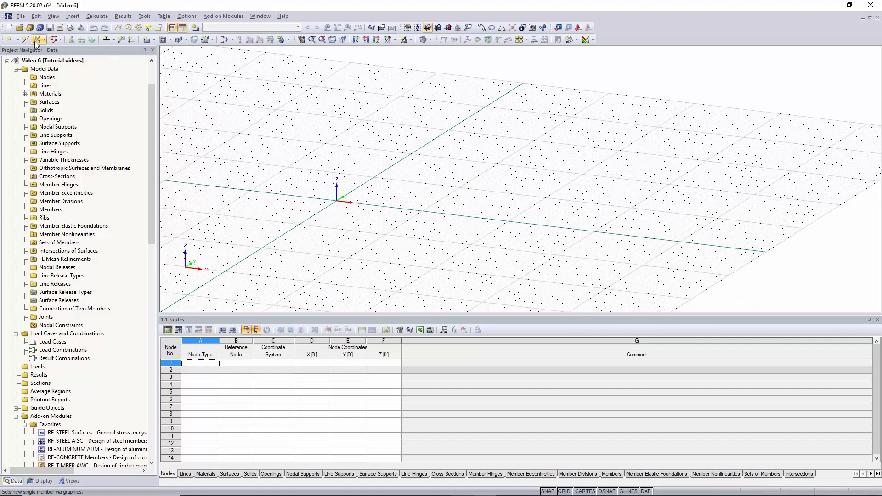
pyautogui.moveTo(33, 39)
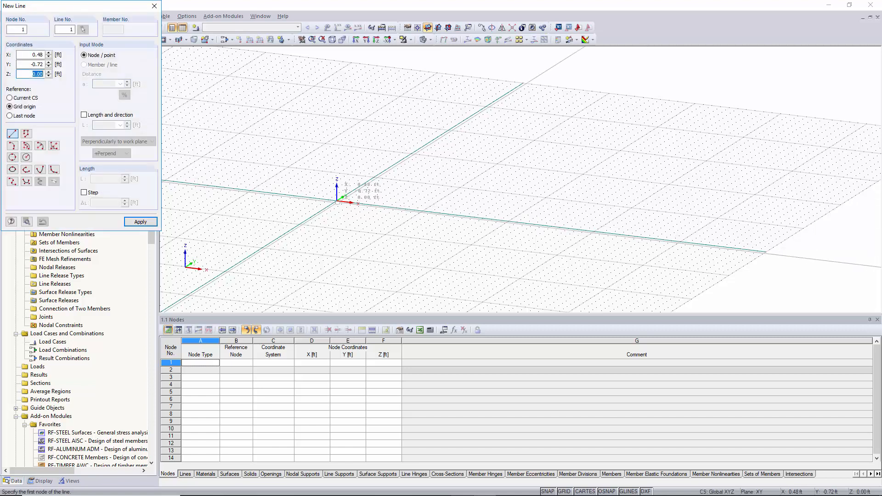
pyautogui.click(371, 204)
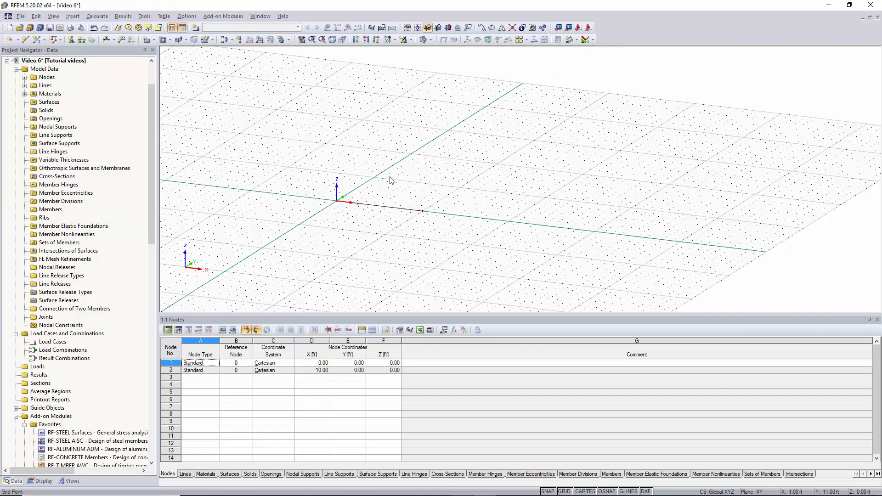
# - Place a hinged support at node 1 and a ux-released roller at node 2
pyautogui.click(72, 40)
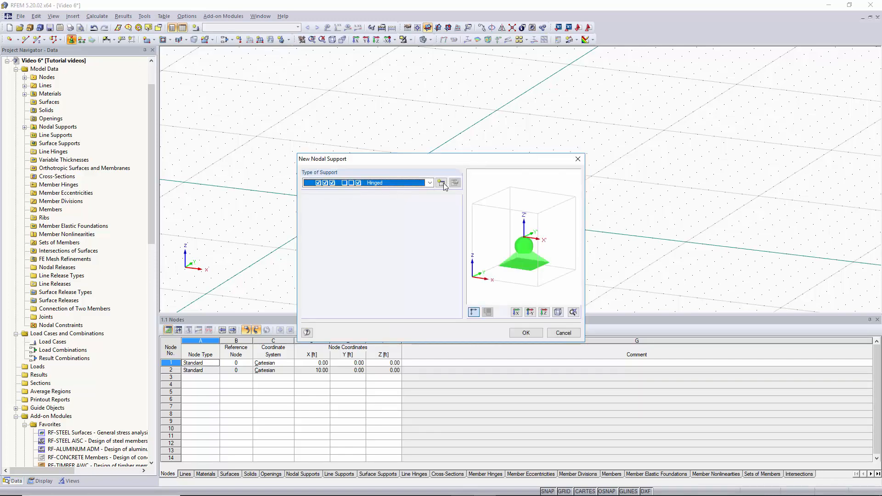
pyautogui.click(442, 182)
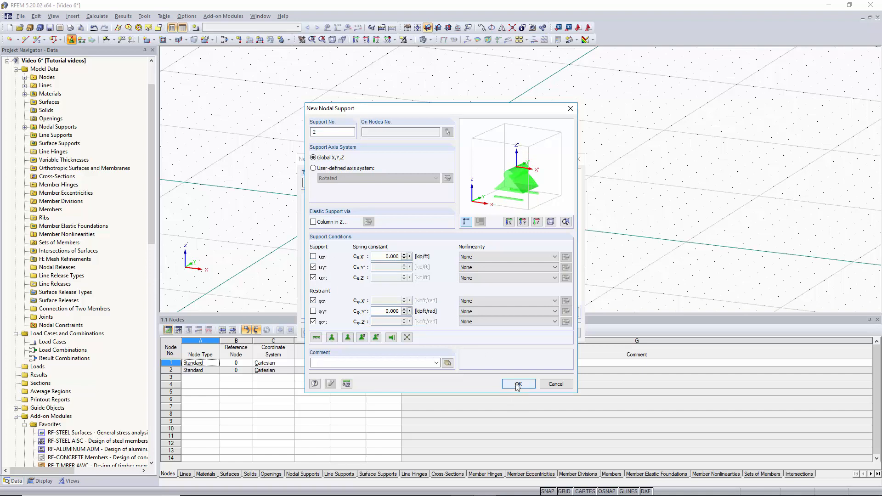
pyautogui.click(517, 384)
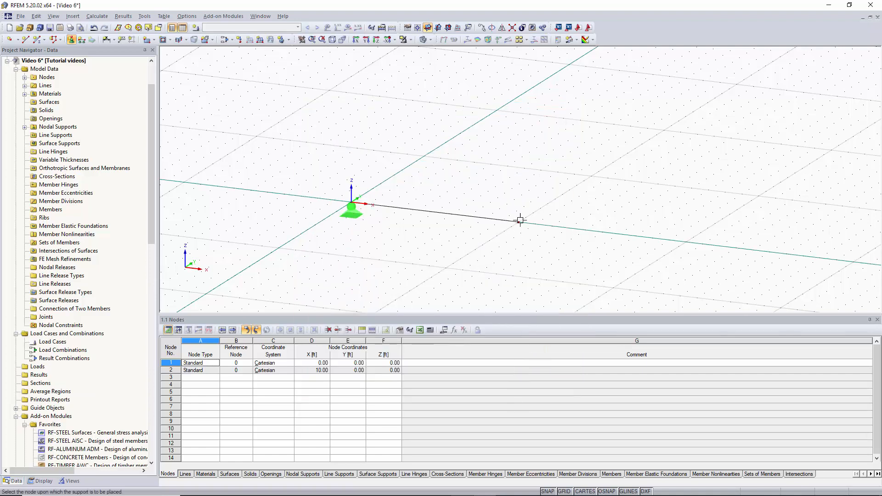
pyautogui.click(521, 221)
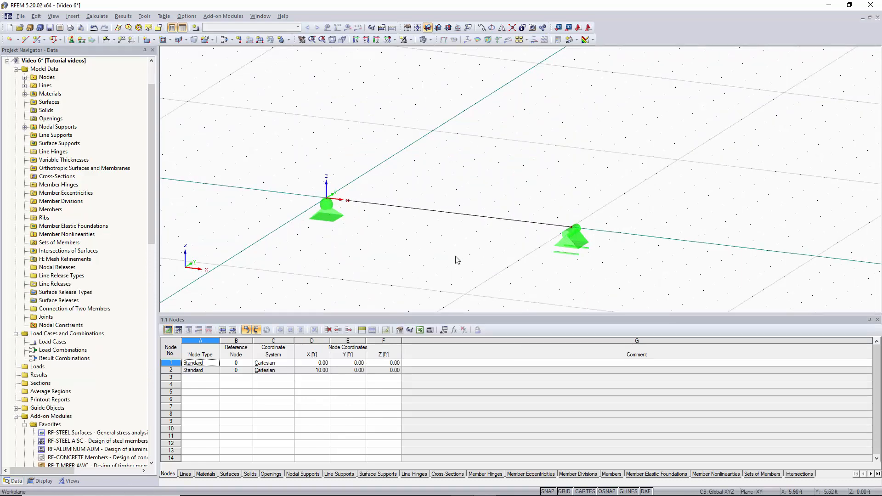
pyautogui.moveTo(362, 145)
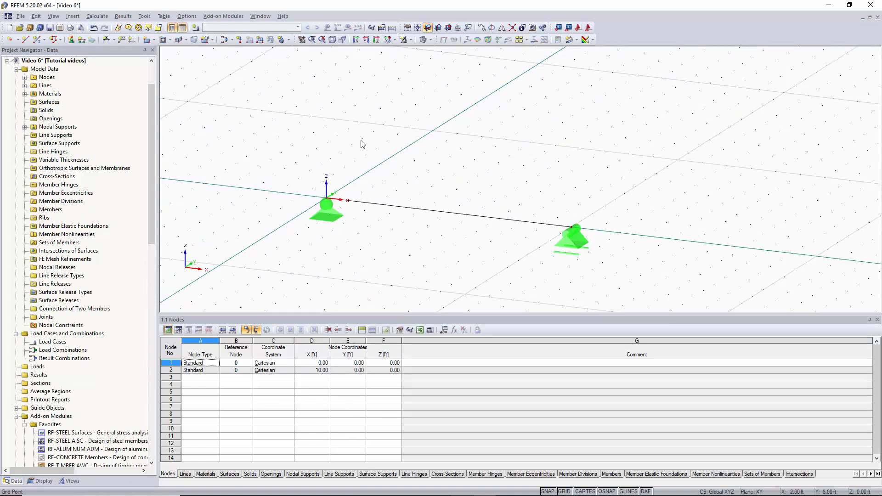
pyautogui.moveTo(239, 39)
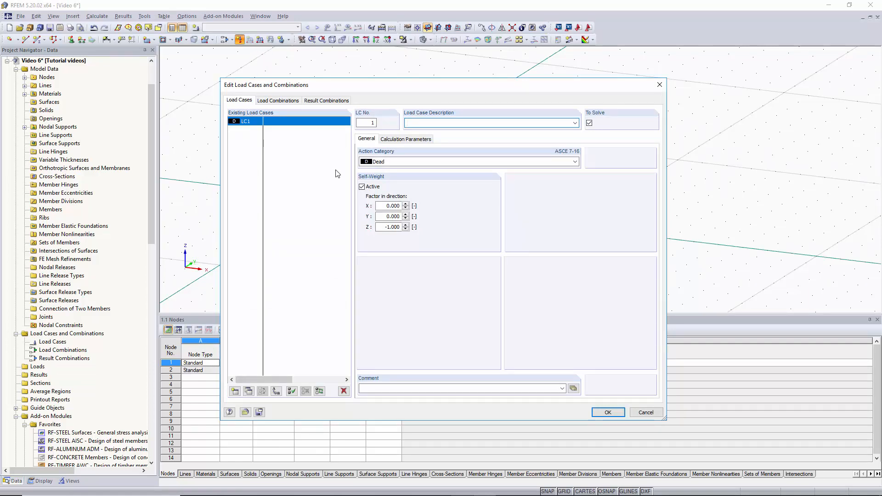
# - Describe load case LC1 as 'Dead load', keeping its Dead category and self-weight
pyautogui.click(490, 122)
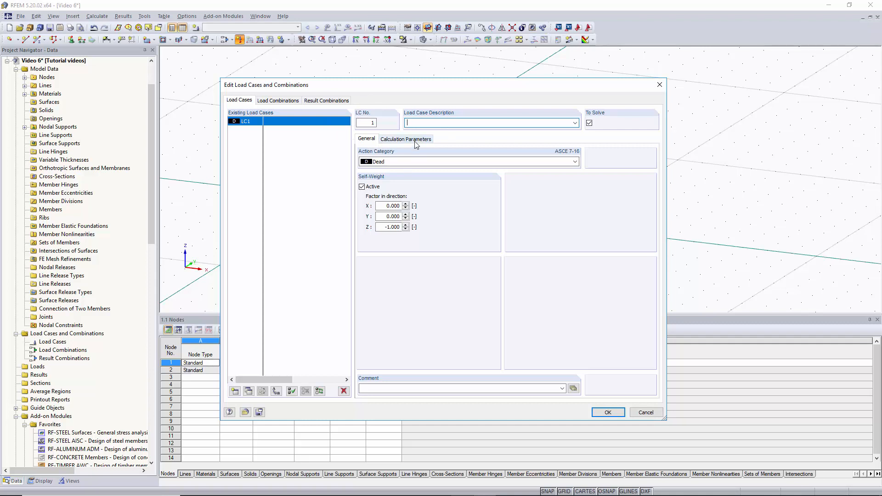
pyautogui.write('D')
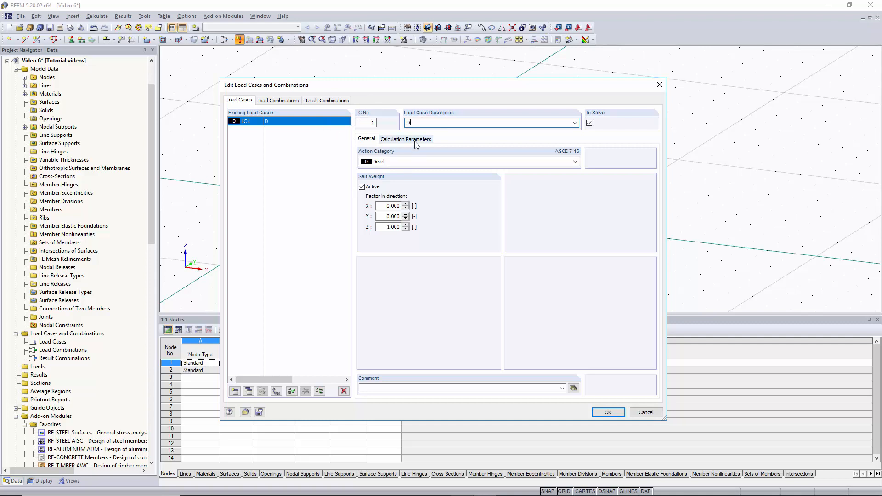
pyautogui.write('Dead load')
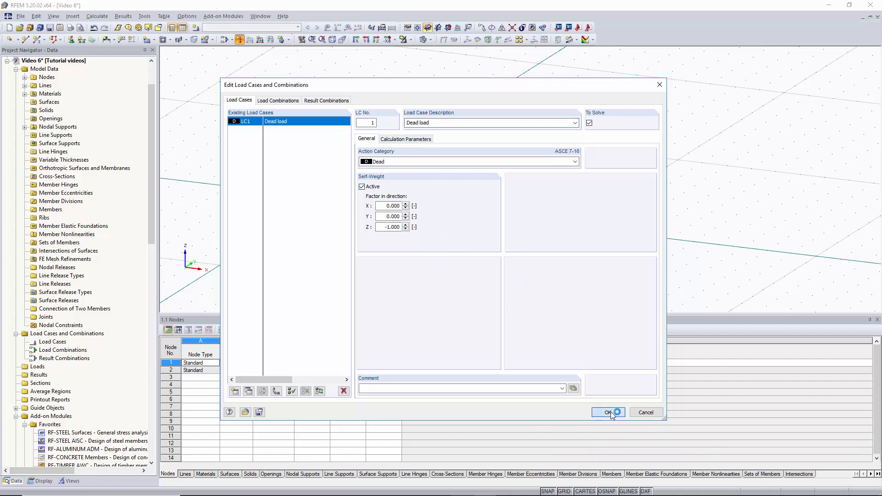
pyautogui.click(607, 412)
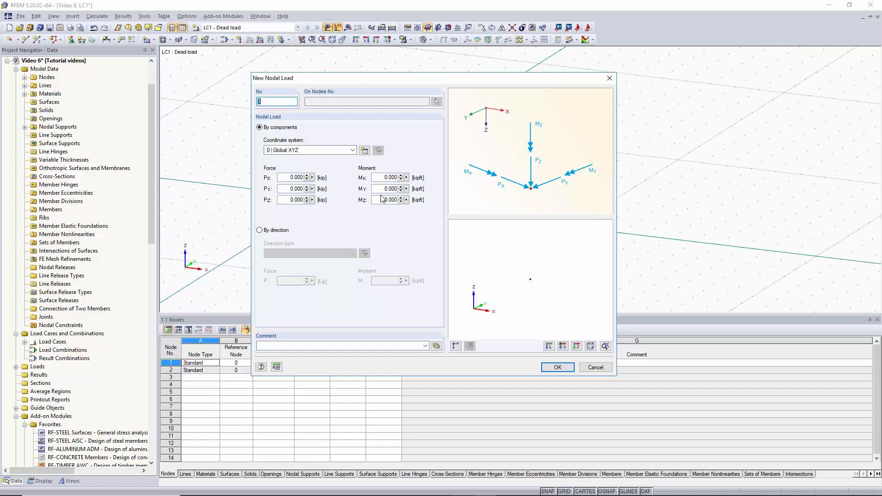
# - Enter the nodal load PZ = -3 kip and MY = 3 kipft and confirm it for placement
pyautogui.click(293, 199)
pyautogui.write('-3.000')
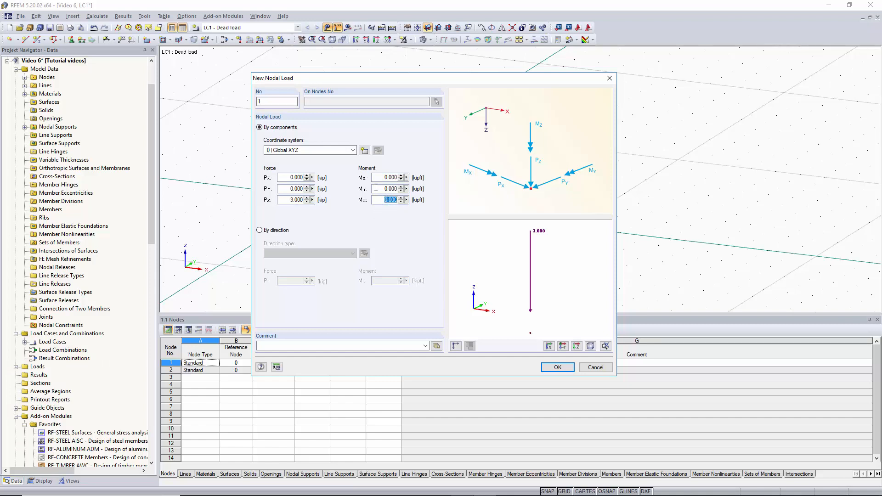
pyautogui.click(387, 189)
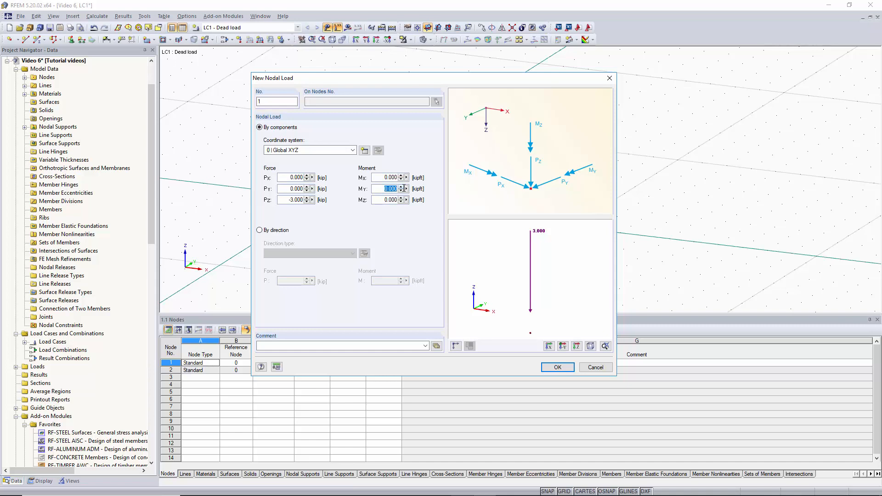
pyautogui.write('3')
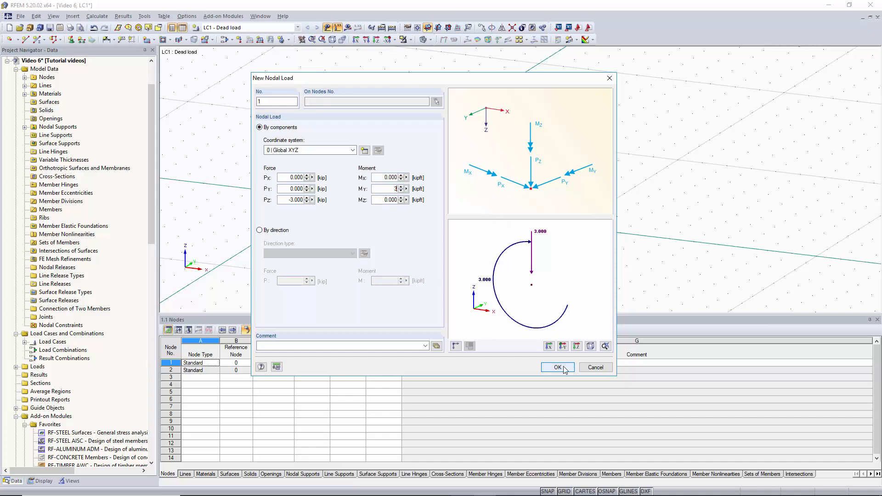
pyautogui.click(557, 367)
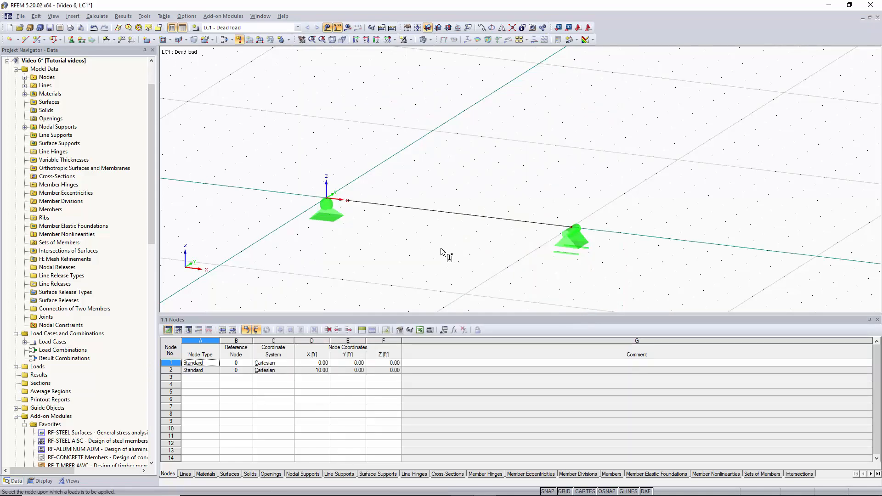
pyautogui.moveTo(332, 210)
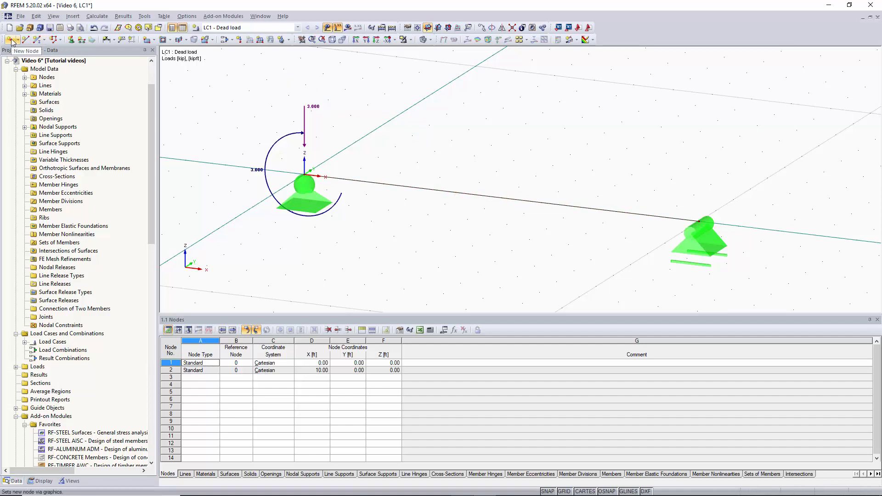
# - Start the New Node tool to add a node at the beam's midspan, X = 5 ft
pyautogui.click(11, 40)
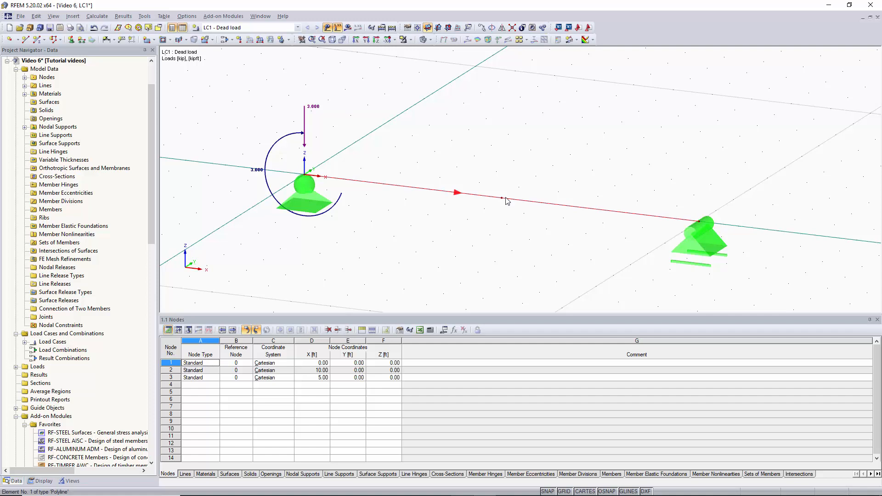
pyautogui.moveTo(501, 201)
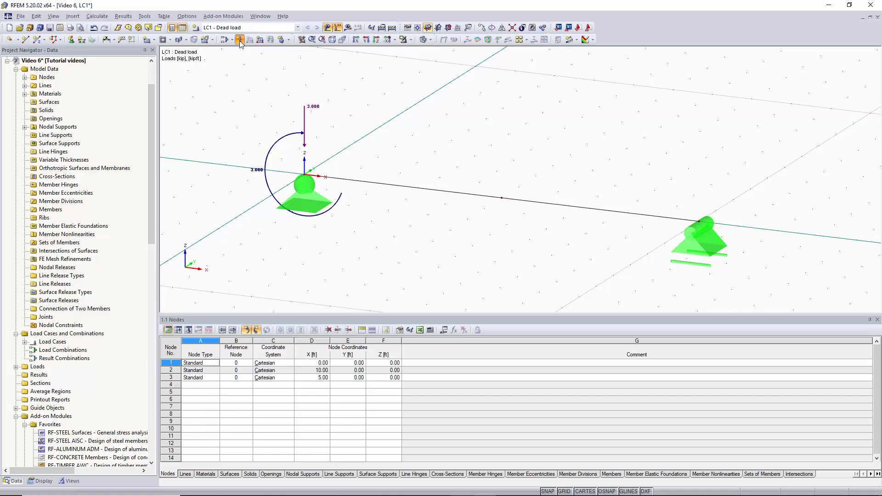
# - Apply a 3 kip downward force and 2.5 kipft moment to midspan node 3 and finish
pyautogui.click(240, 39)
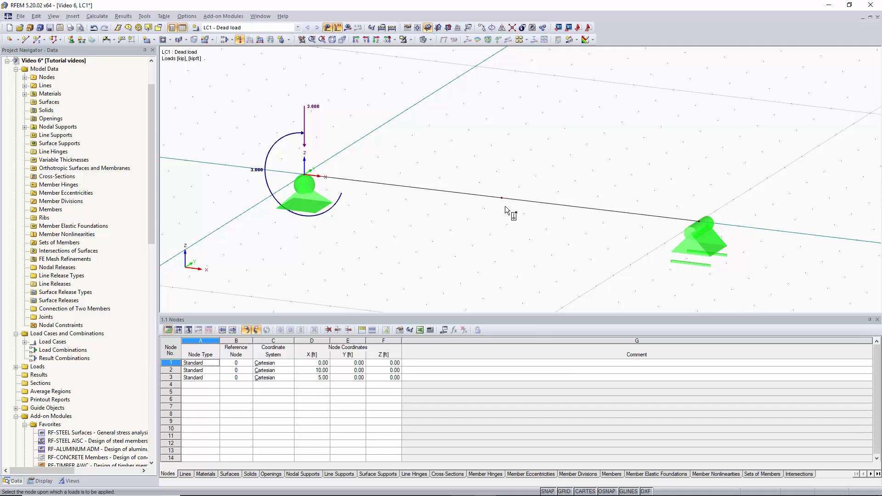
pyautogui.click(500, 200)
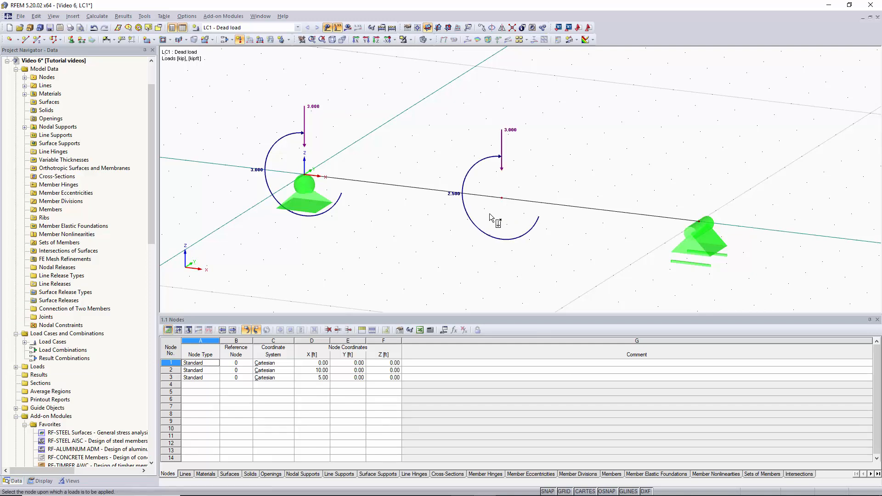
pyautogui.moveTo(593, 153)
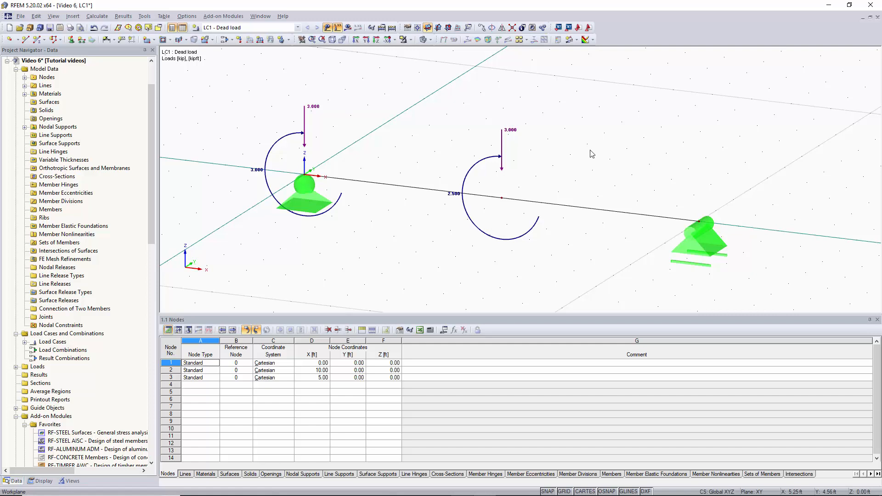
pyautogui.click(200, 378)
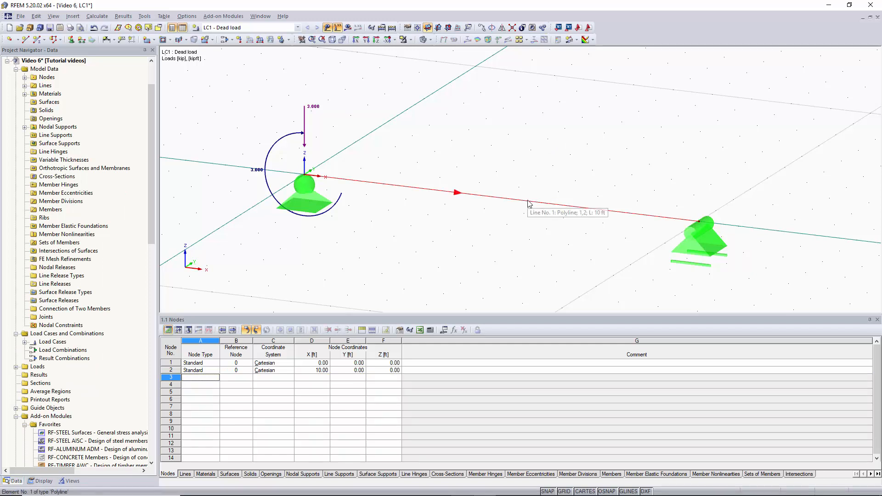
# - Choose Divide Line > Distance for the beam line from its context menu
pyautogui.rightClick(529, 202)
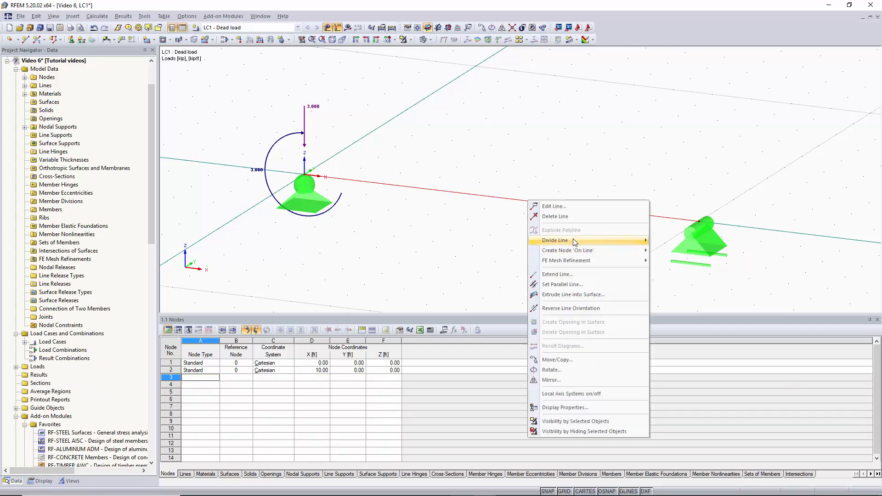
pyautogui.moveTo(572, 240)
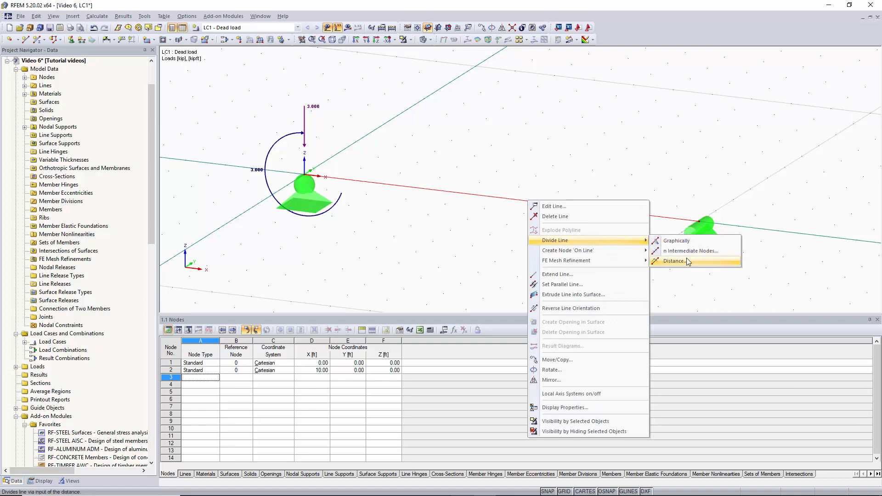
pyautogui.click(673, 261)
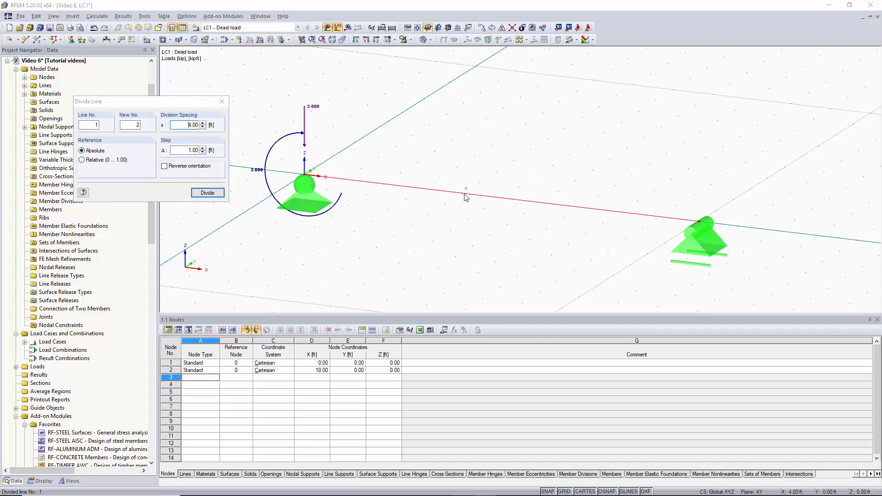
# - Divide the line with new nodes at 4, 5, 6 and 7 ft, then close the window
pyautogui.click(207, 192)
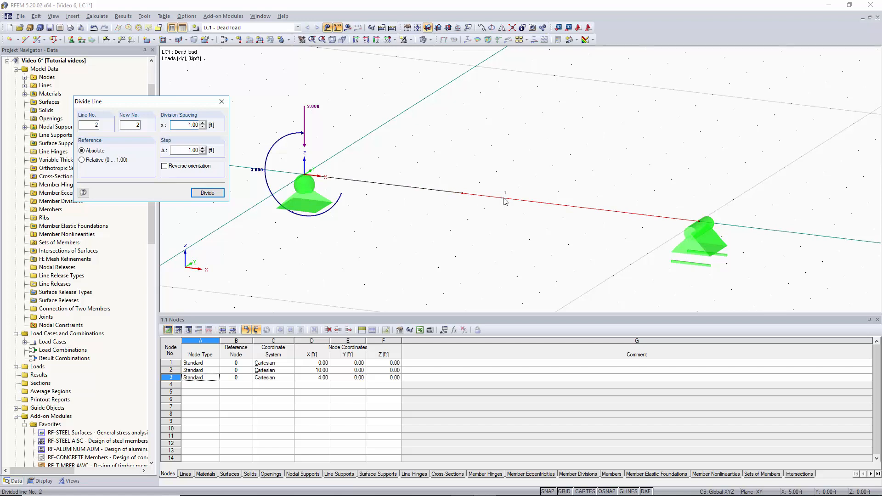
pyautogui.click(207, 192)
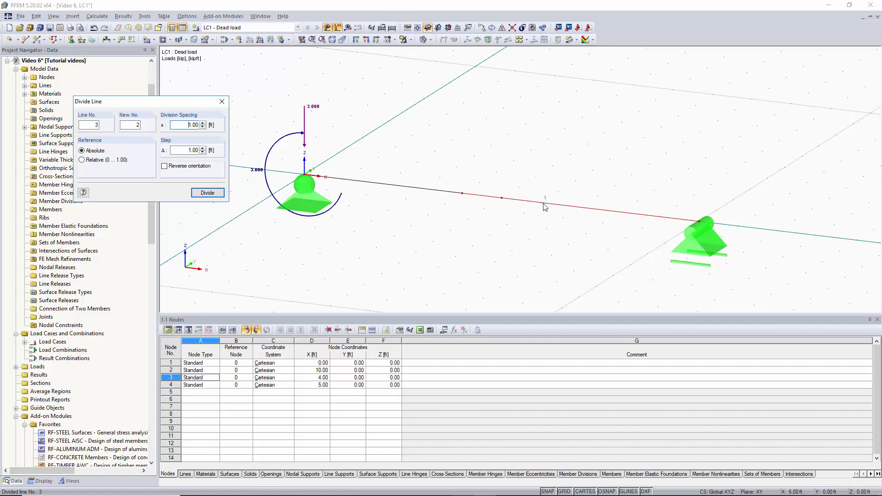
pyautogui.click(207, 192)
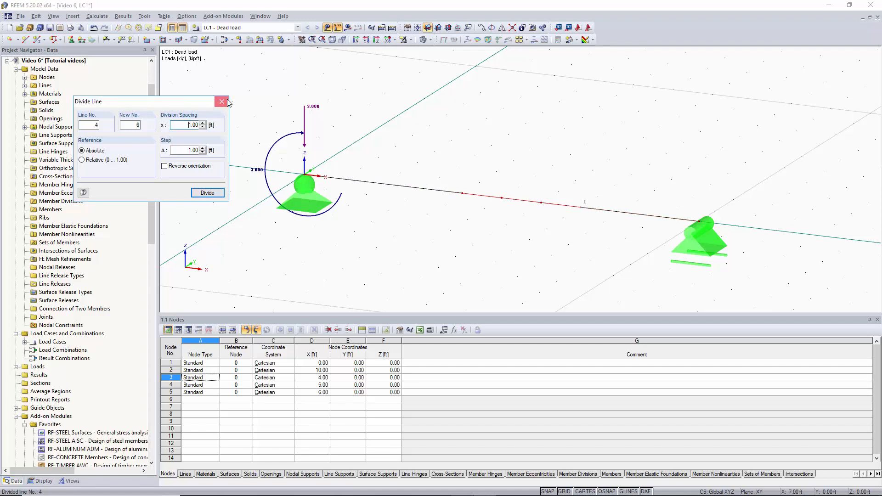
pyautogui.click(207, 192)
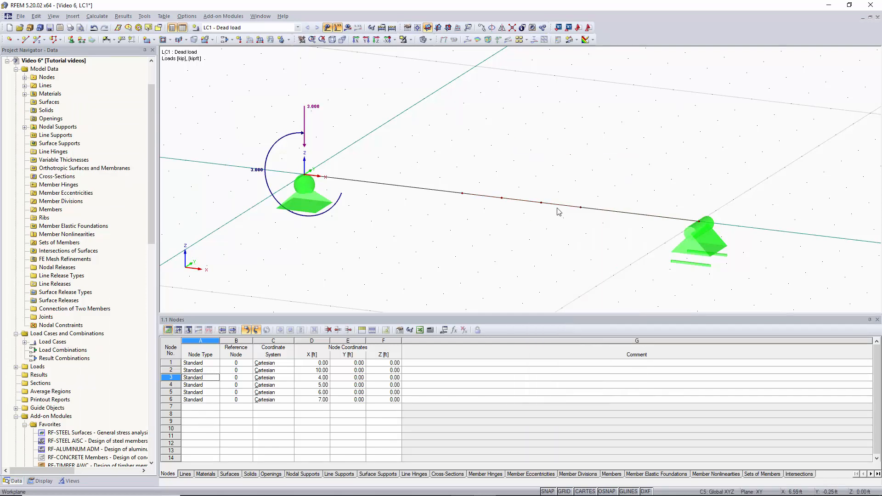
pyautogui.moveTo(608, 218)
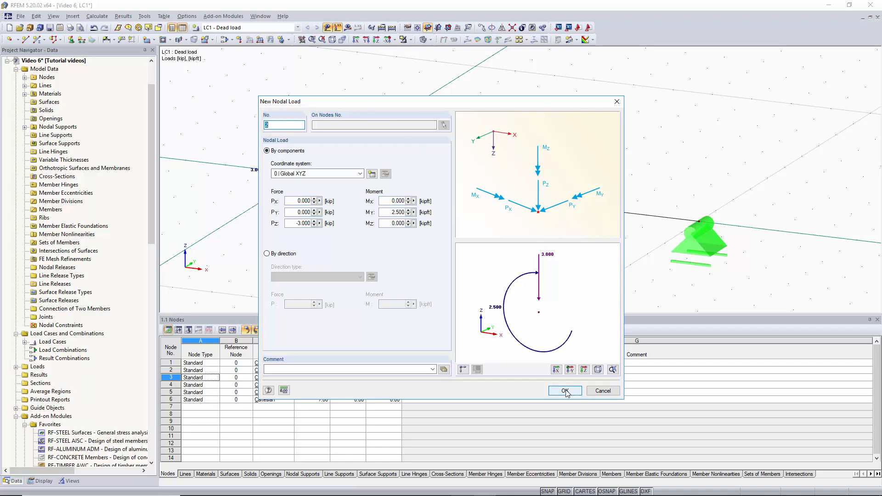
# - Confirm the nodal load dialog before undoing the line divisions
pyautogui.click(566, 391)
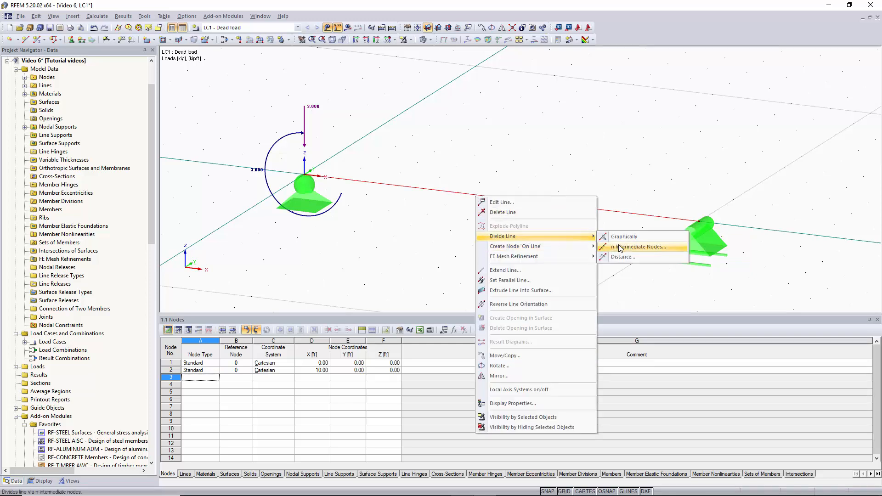
pyautogui.click(636, 247)
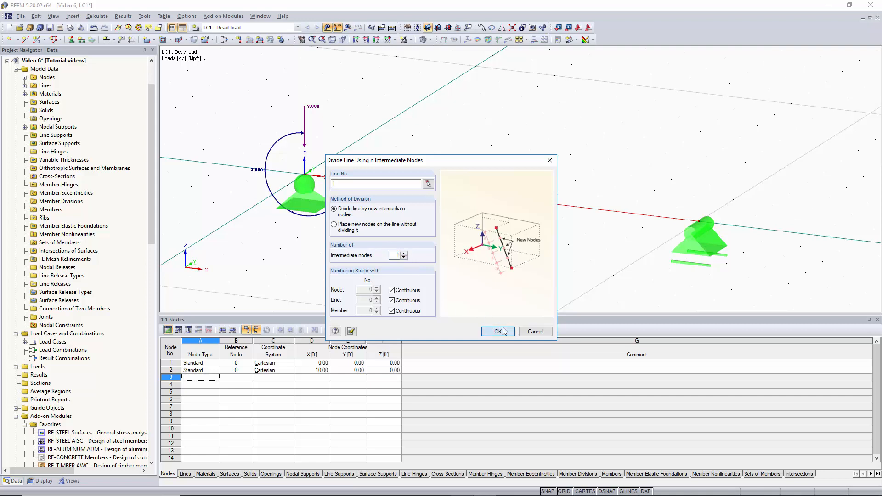
pyautogui.click(497, 332)
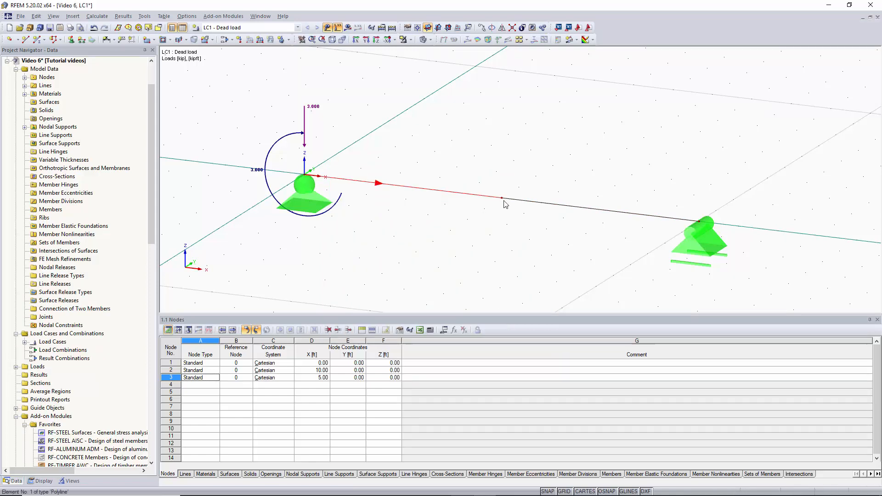
pyautogui.moveTo(500, 201)
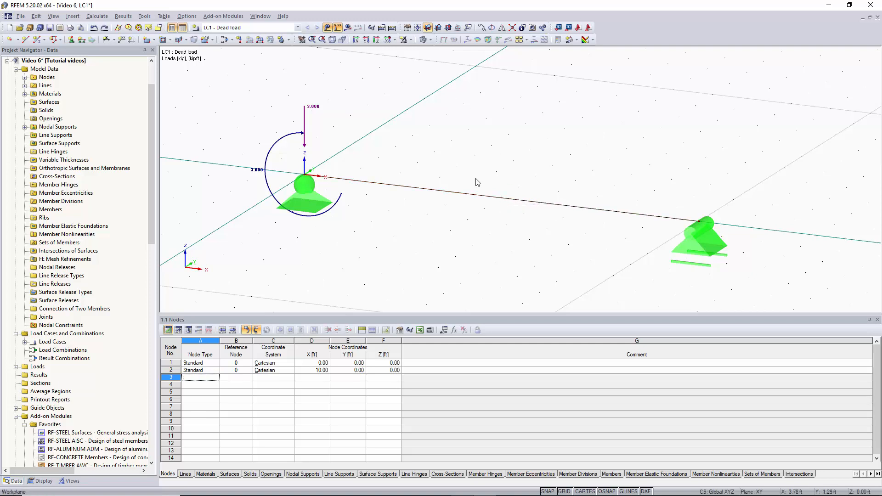
# - Divide line 1 by distance, placing a new node 2.50 ft from its start
pyautogui.rightClick(475, 197)
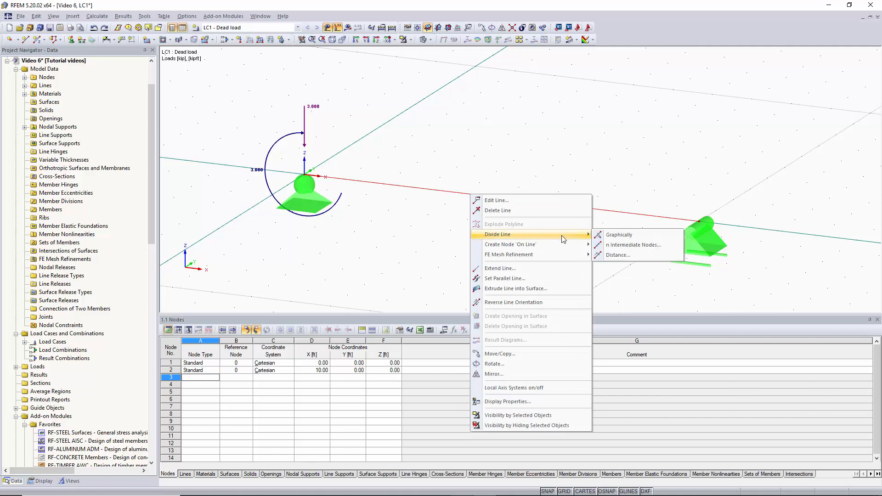
pyautogui.click(618, 255)
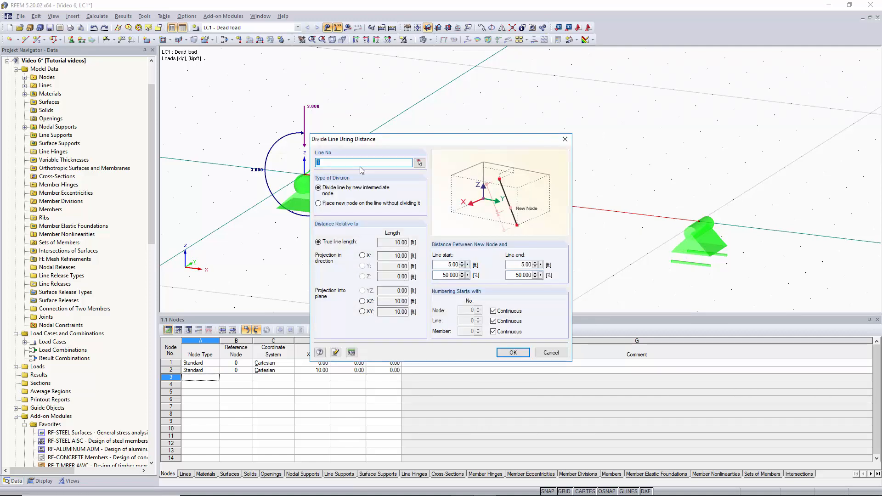
pyautogui.click(319, 188)
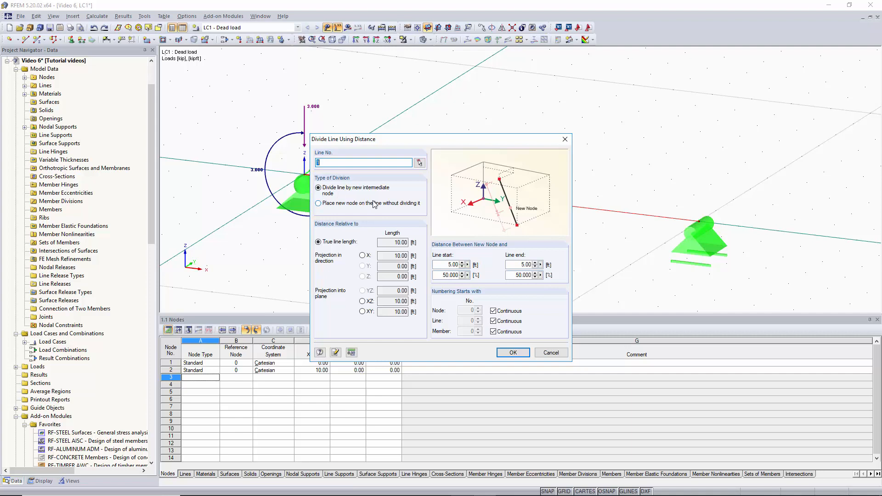
pyautogui.click(394, 243)
pyautogui.write('25')
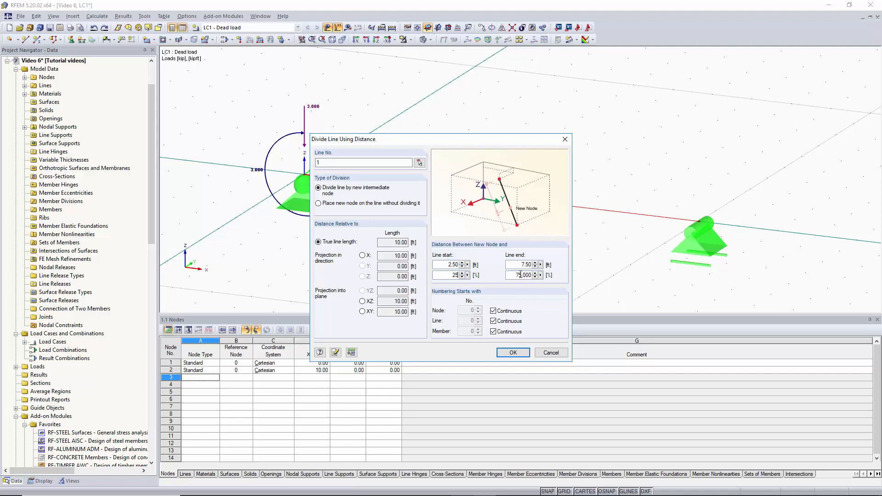
pyautogui.click(512, 352)
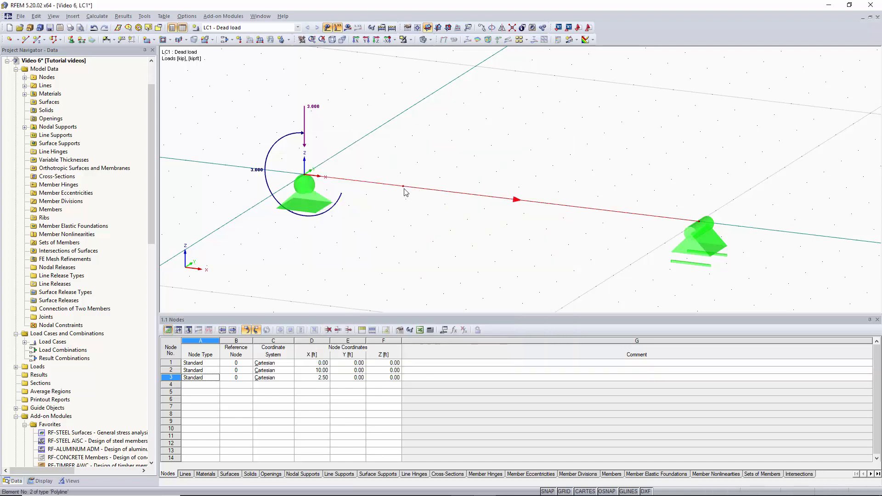
pyautogui.moveTo(404, 186)
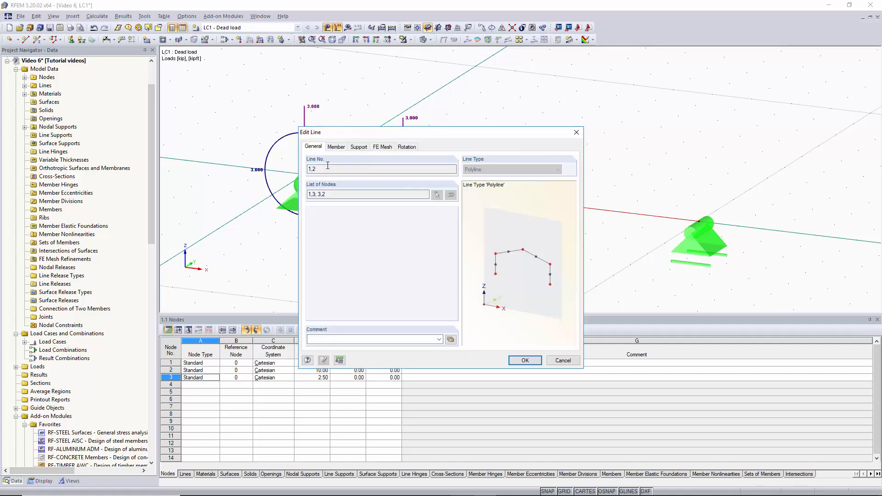
# - Start defining a new member on beam lines 1 and 2
pyautogui.click(336, 147)
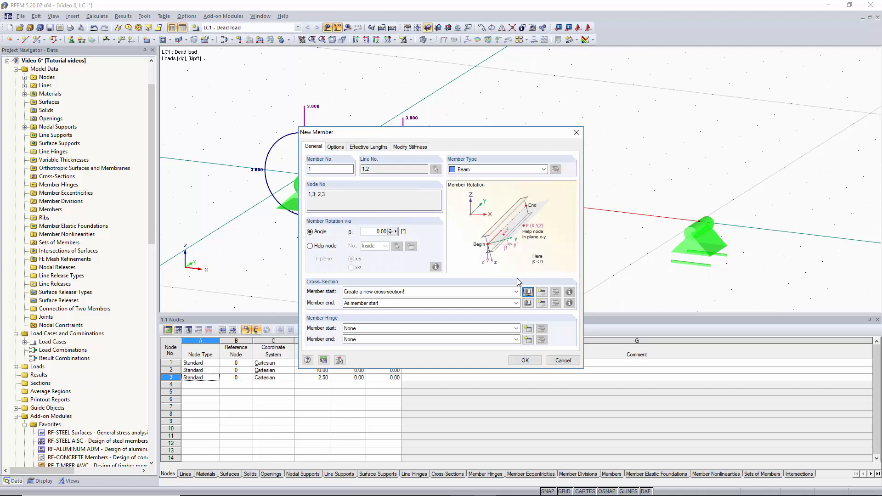
# - Assign a W 30x90 Steel A992 section from the library and create member 1
pyautogui.click(528, 291)
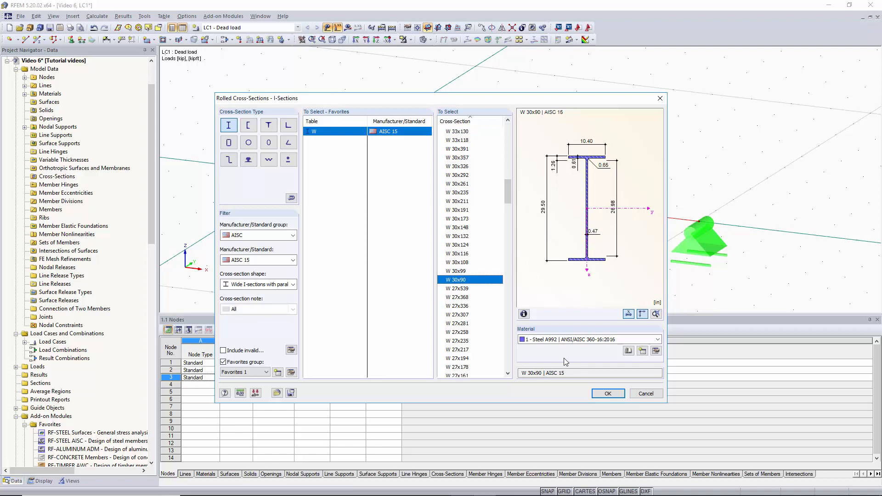
pyautogui.click(607, 393)
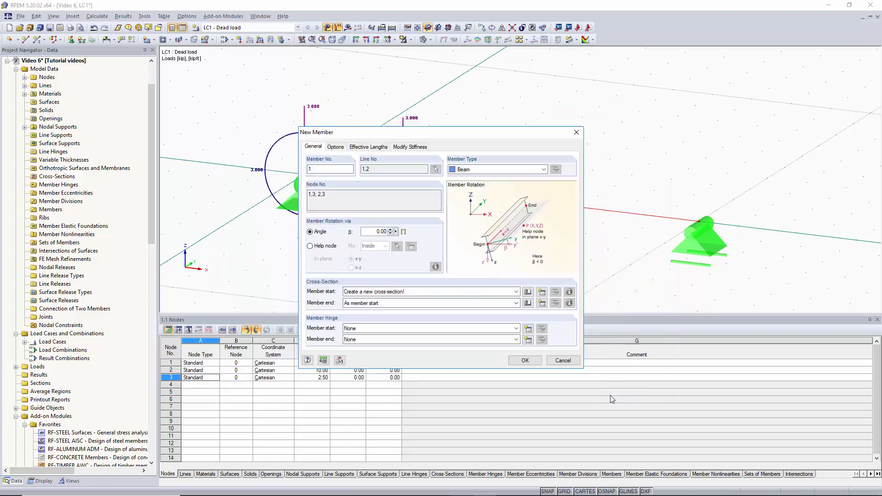
pyautogui.click(527, 292)
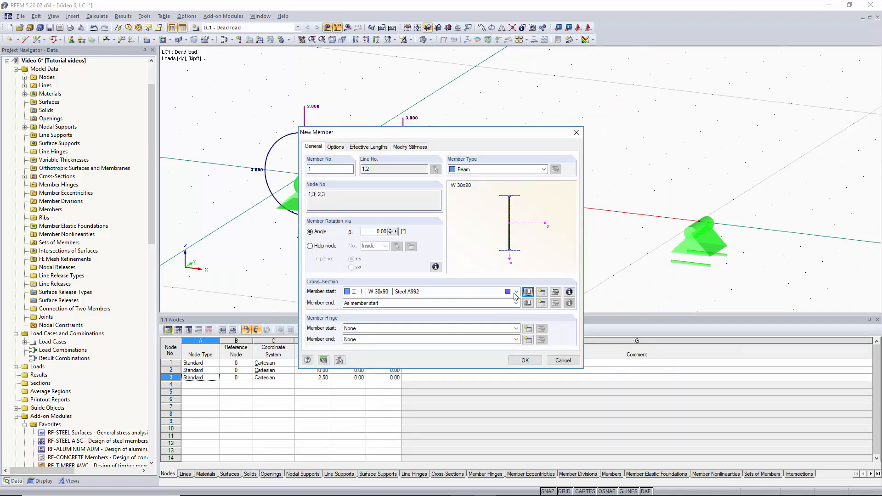
pyautogui.click(430, 292)
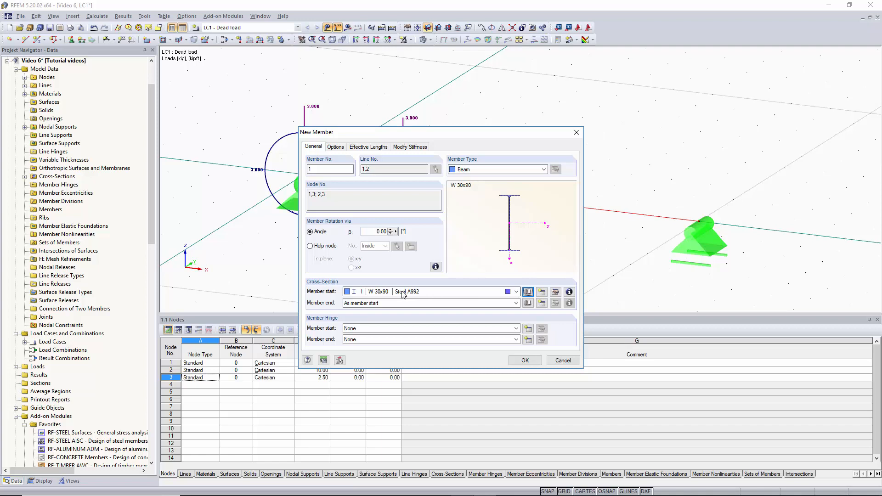
pyautogui.click(368, 147)
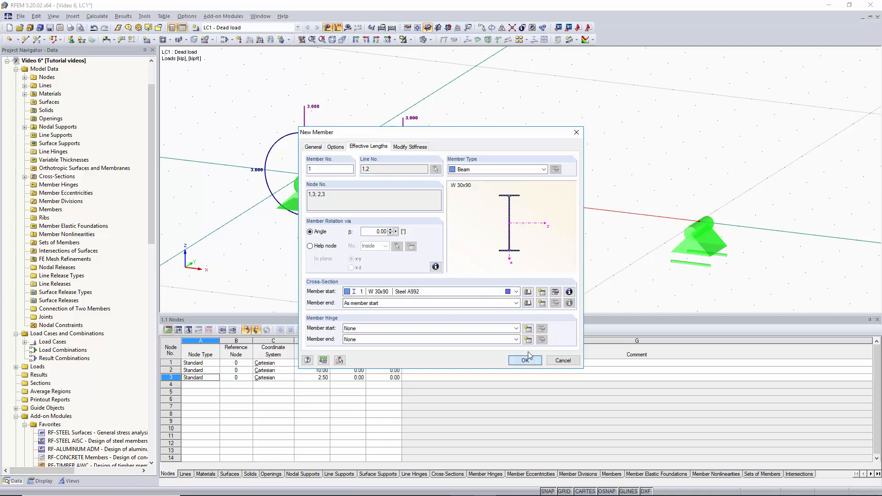
pyautogui.click(525, 361)
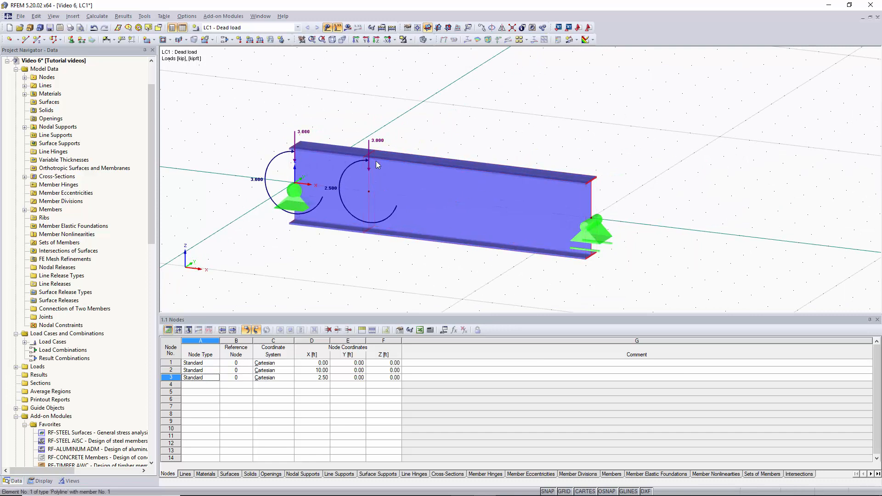
# - Calculate LC1, view results in wireframe with the Vz shear diagram, then hide results
pyautogui.click(453, 201)
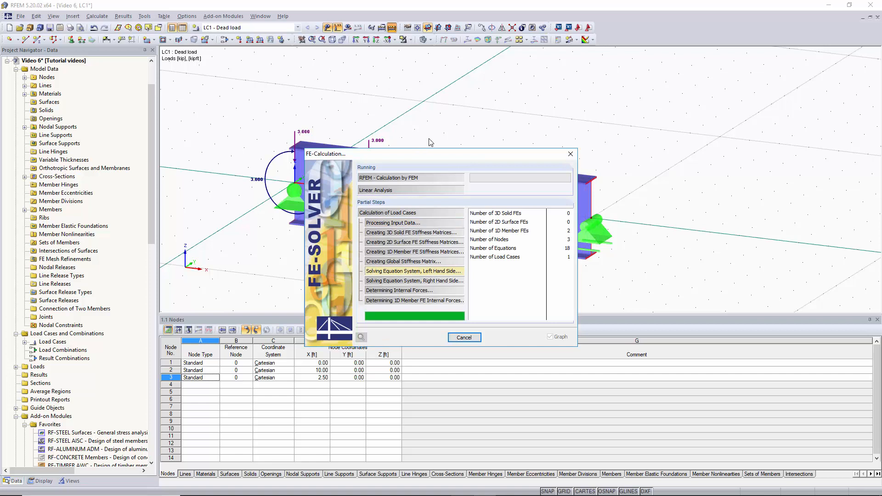
pyautogui.click(423, 39)
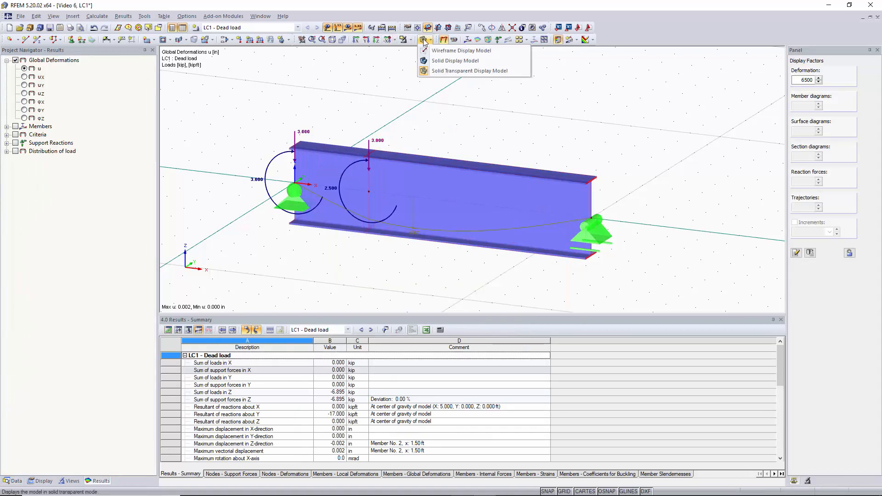
pyautogui.click(461, 50)
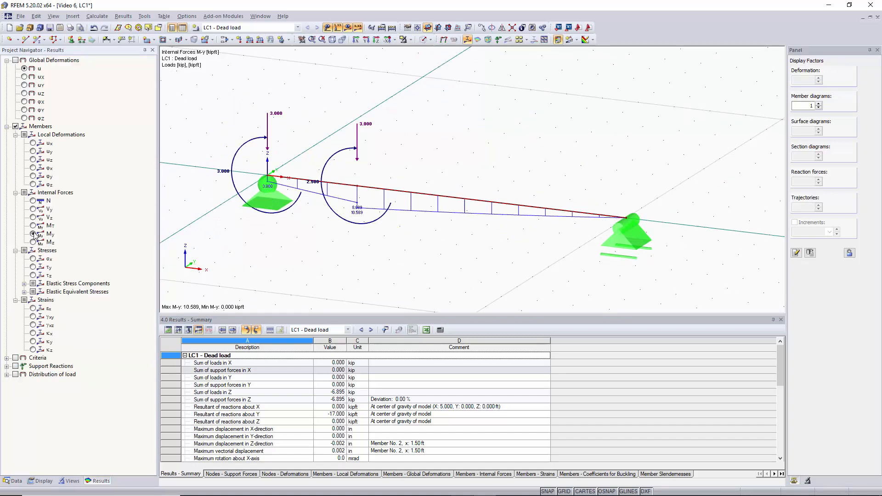
pyautogui.click(33, 217)
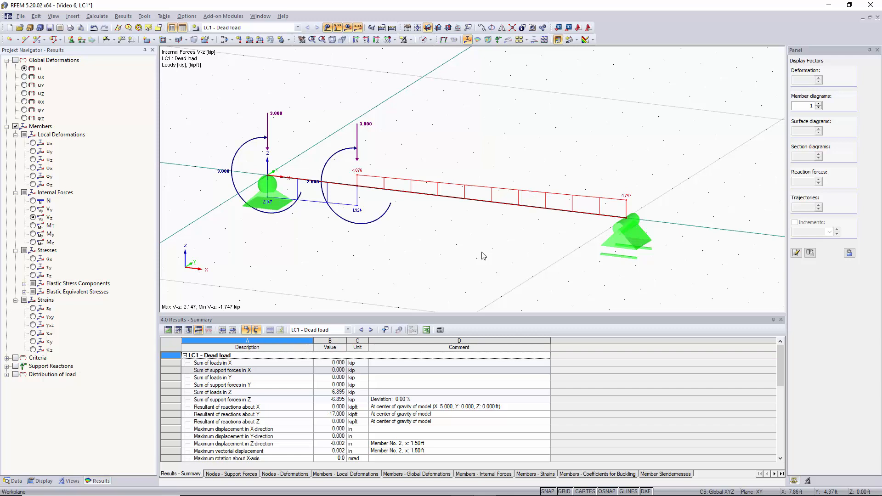
pyautogui.click(348, 28)
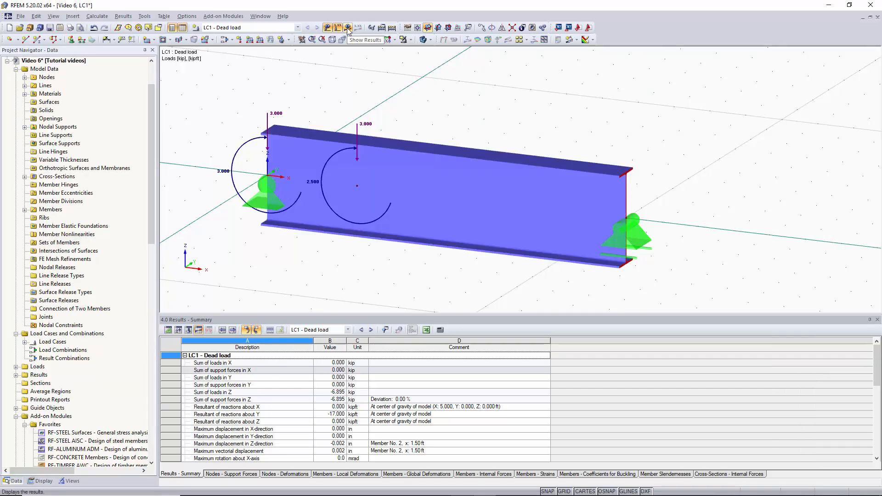